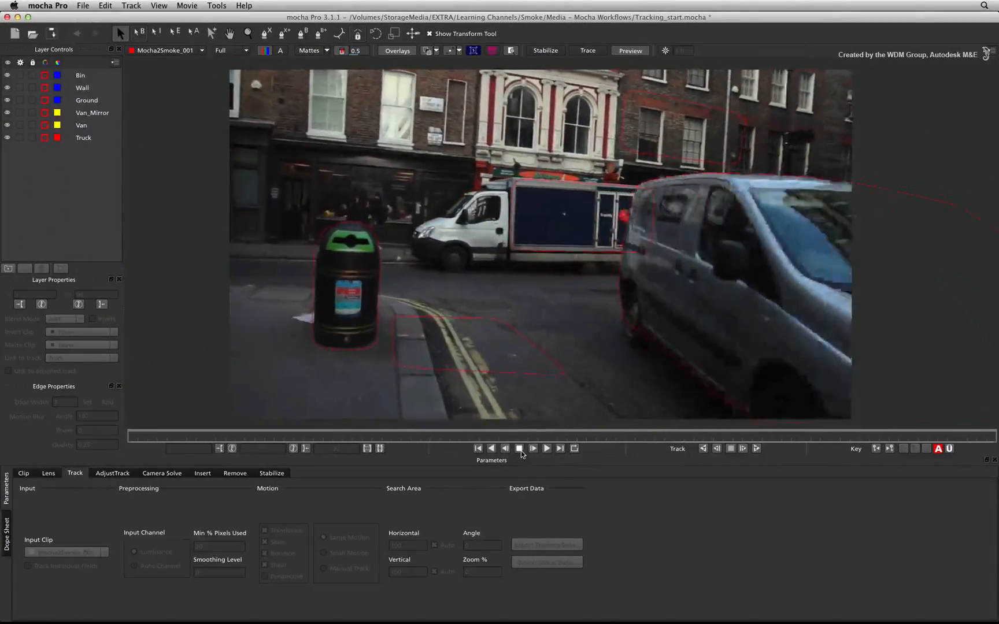
Step: Play the street clip, stop, then replay it with the bin, wall, ground, van and truck mattes shown
click(545, 447)
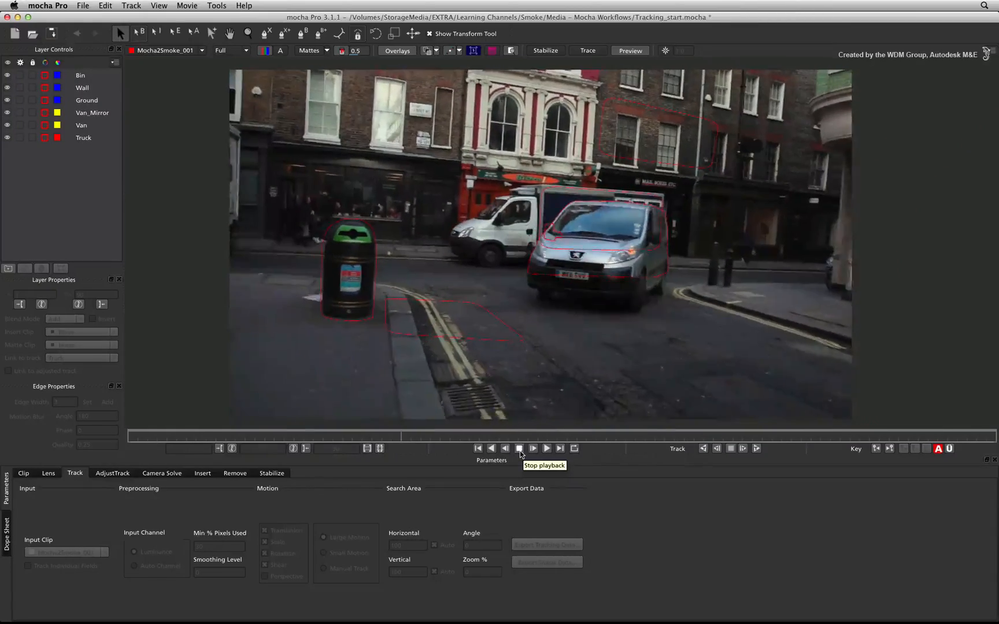
click(533, 448)
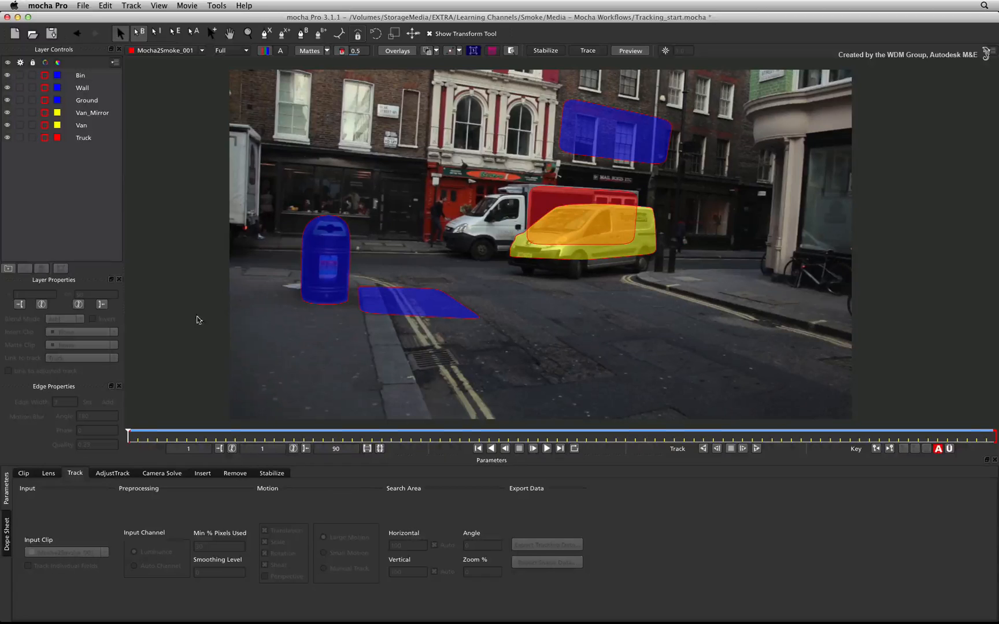
click(546, 449)
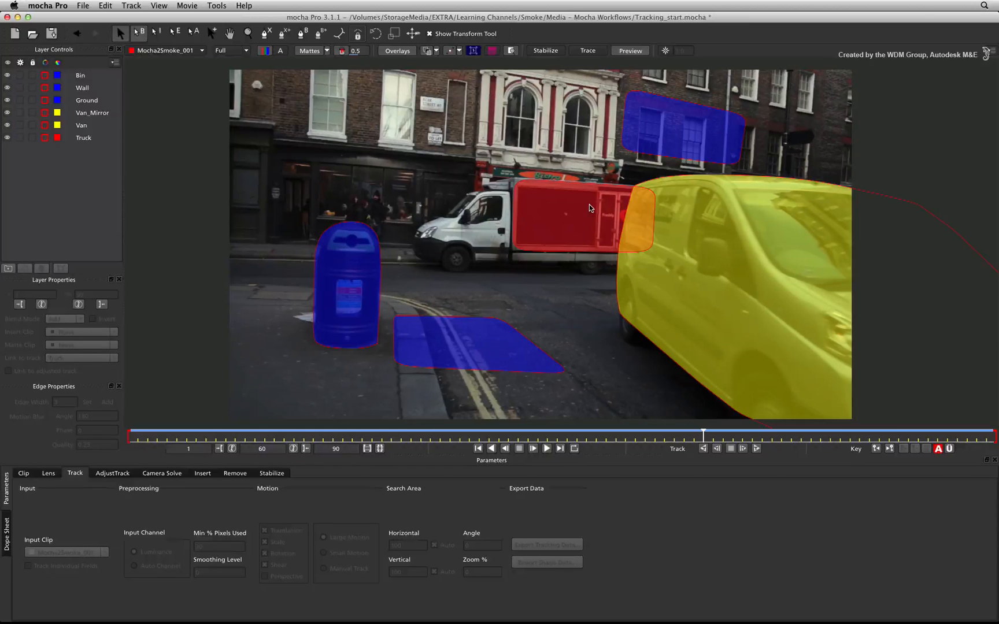
mouse_move(591, 232)
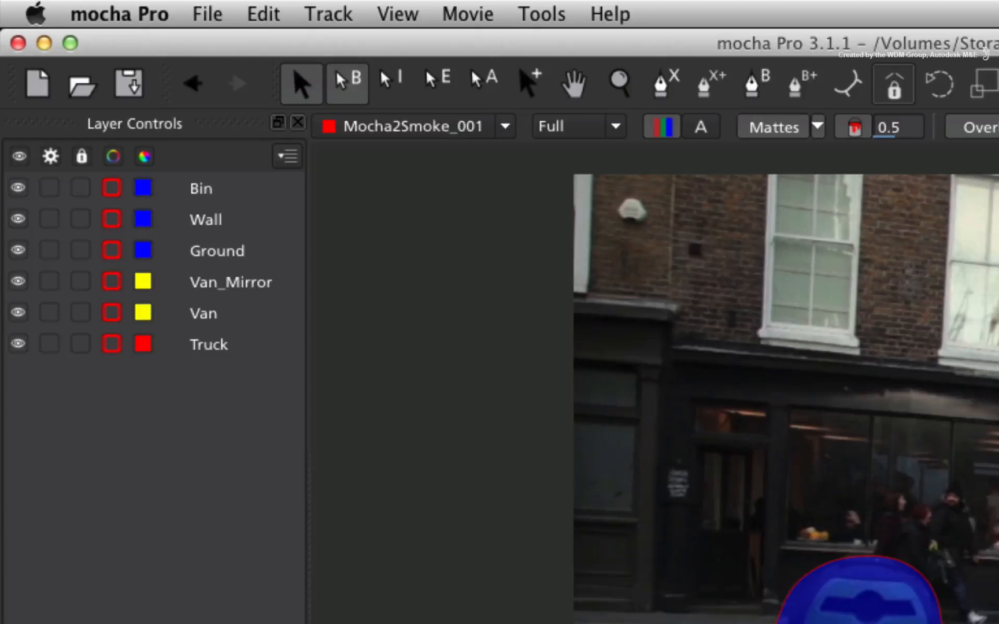
Step: Select the Truck layer in Layer Controls to show its corner-pin surface
click(208, 345)
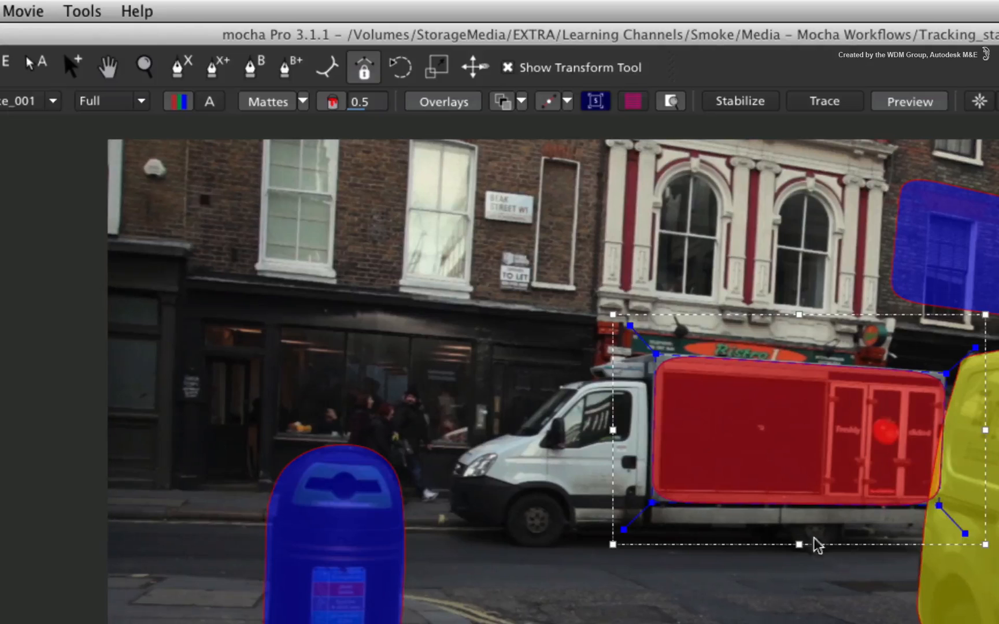
mouse_move(660, 536)
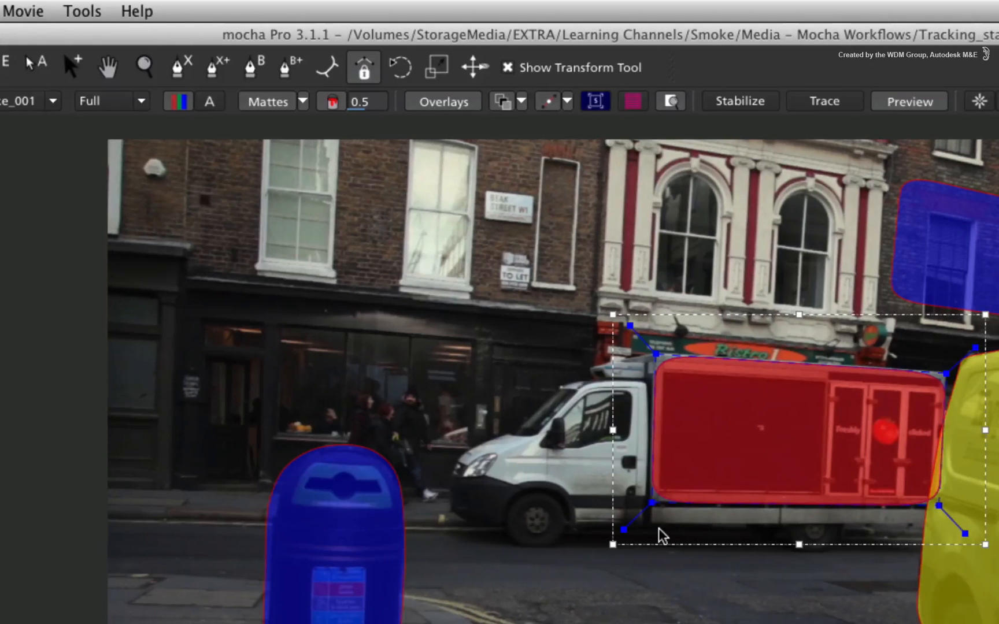
mouse_move(564, 102)
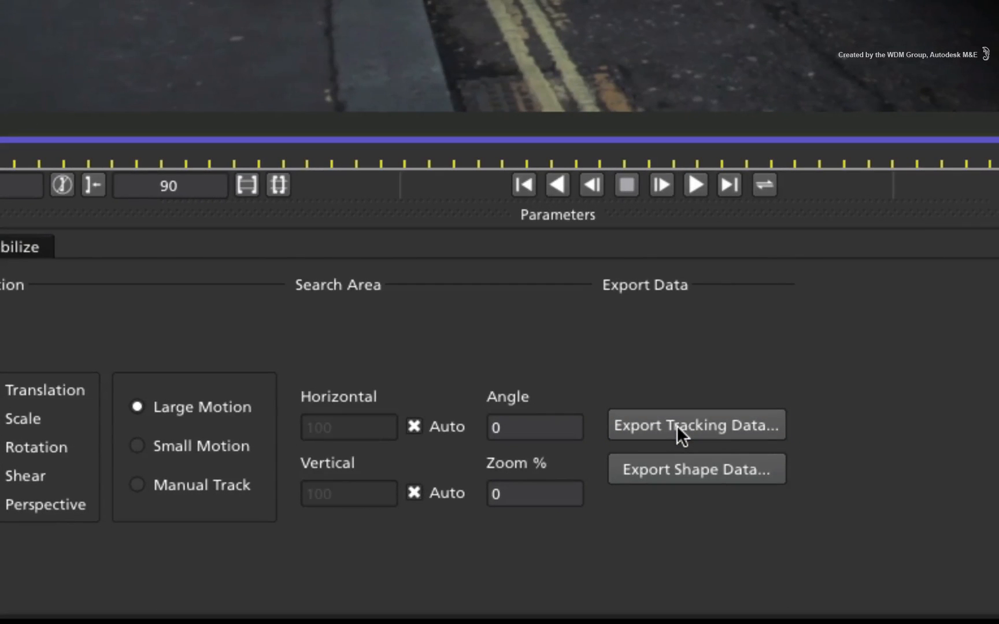
Step: Export the Truck layer as Autodesk IFFFSE Stabilizer Data, saved into Mocha_Exports with a file name
click(696, 426)
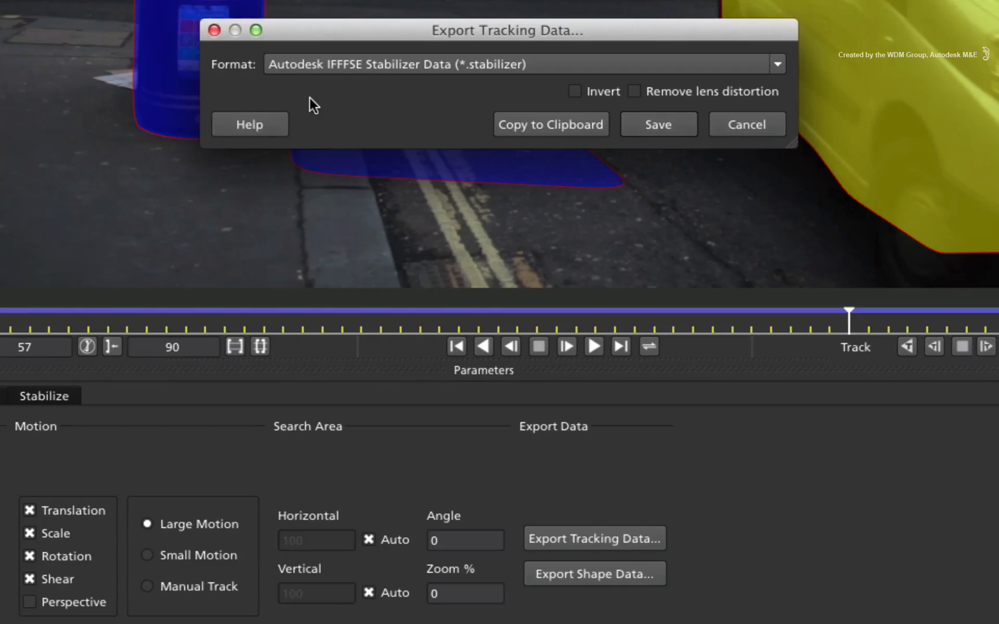
mouse_move(293, 85)
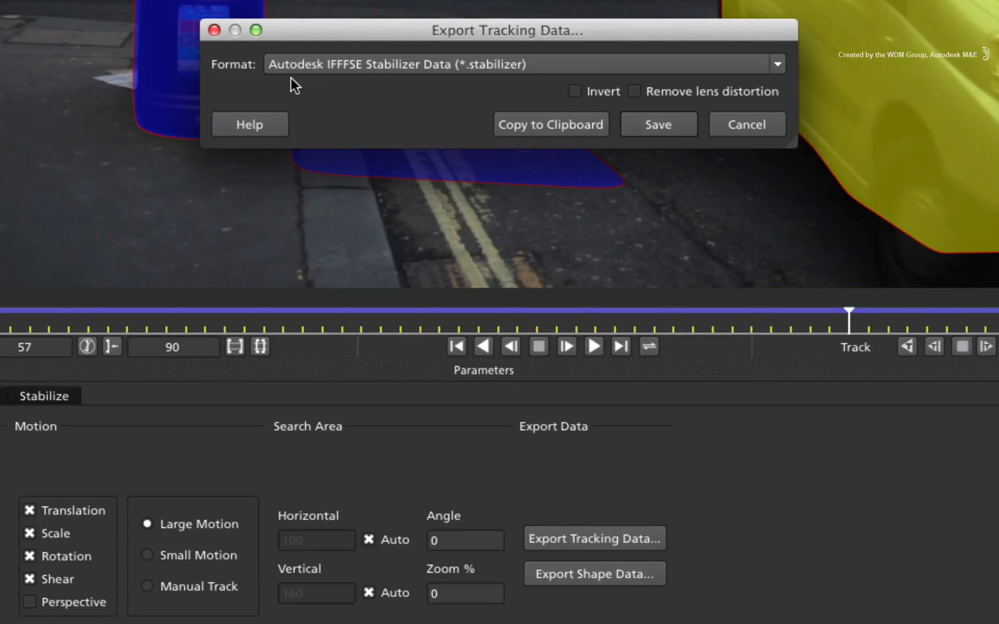
mouse_move(486, 85)
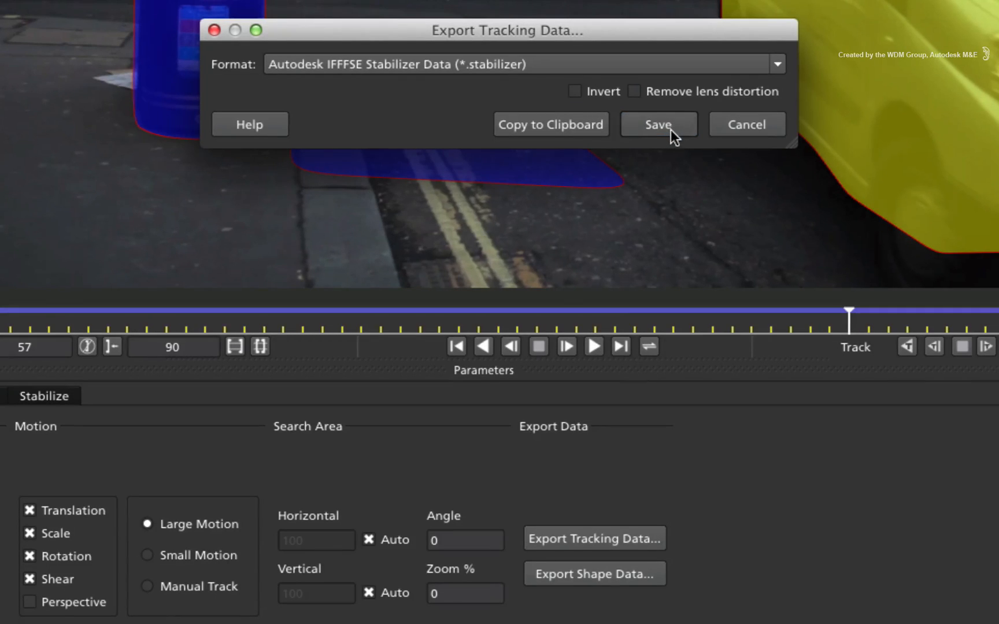
click(658, 124)
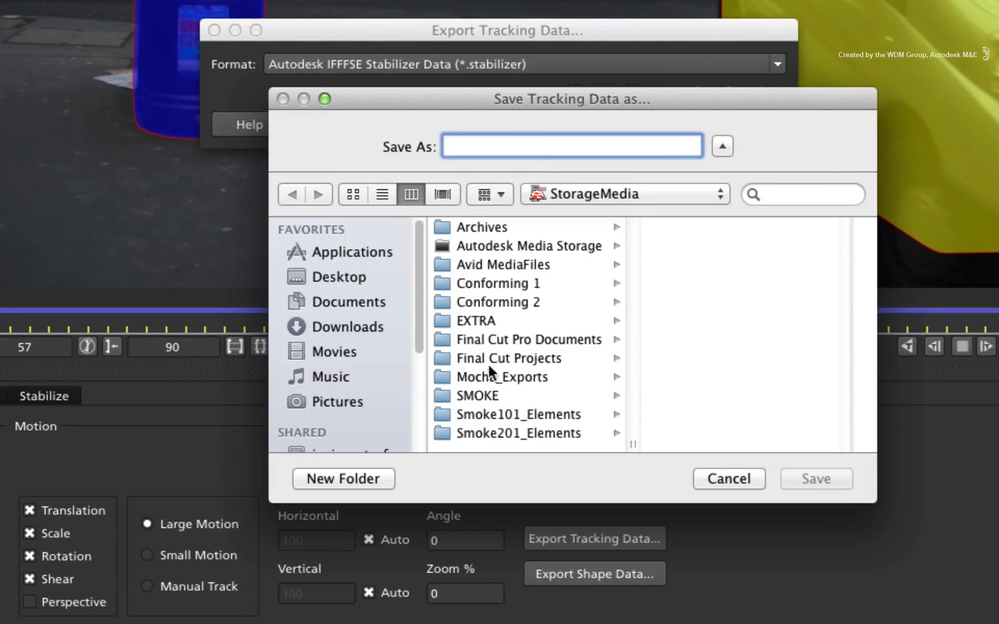
click(501, 377)
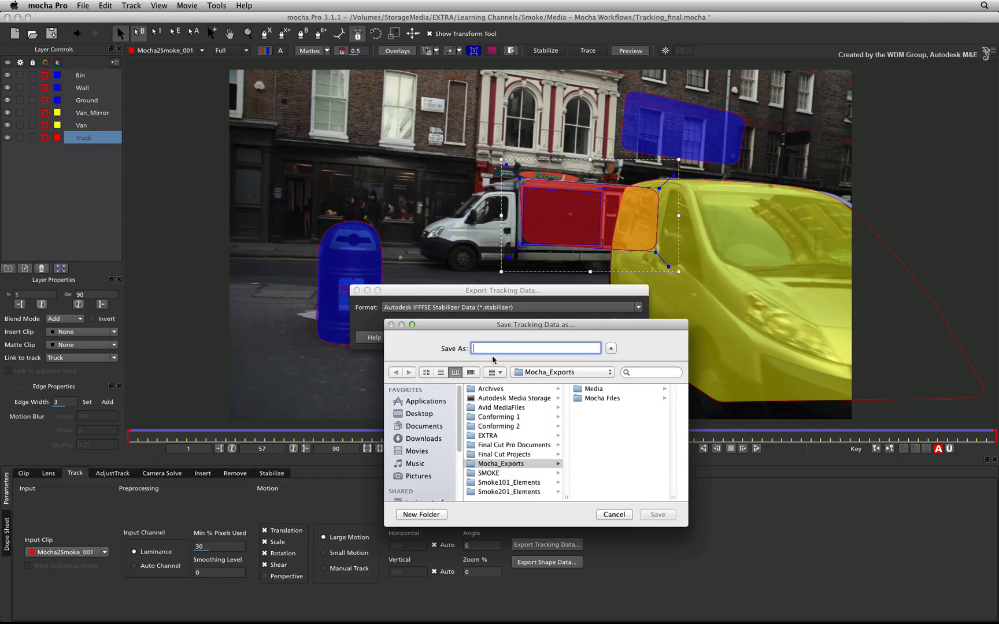
click(613, 515)
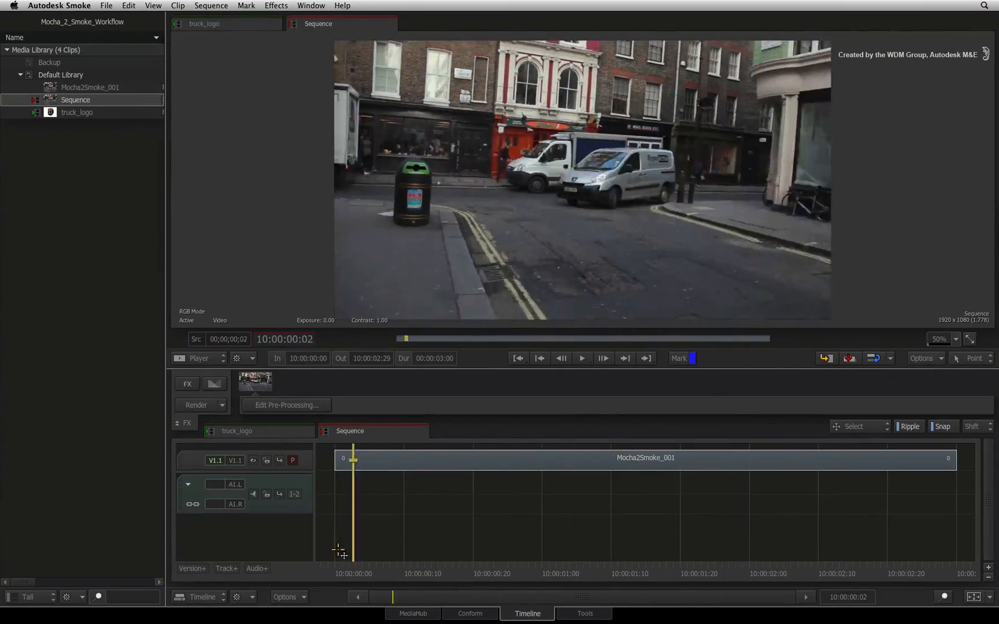
Step: Bring the truck_logo image into the Mocha2Smoke_001 clip's ConnectFX schematic
key(ctrl+tab)
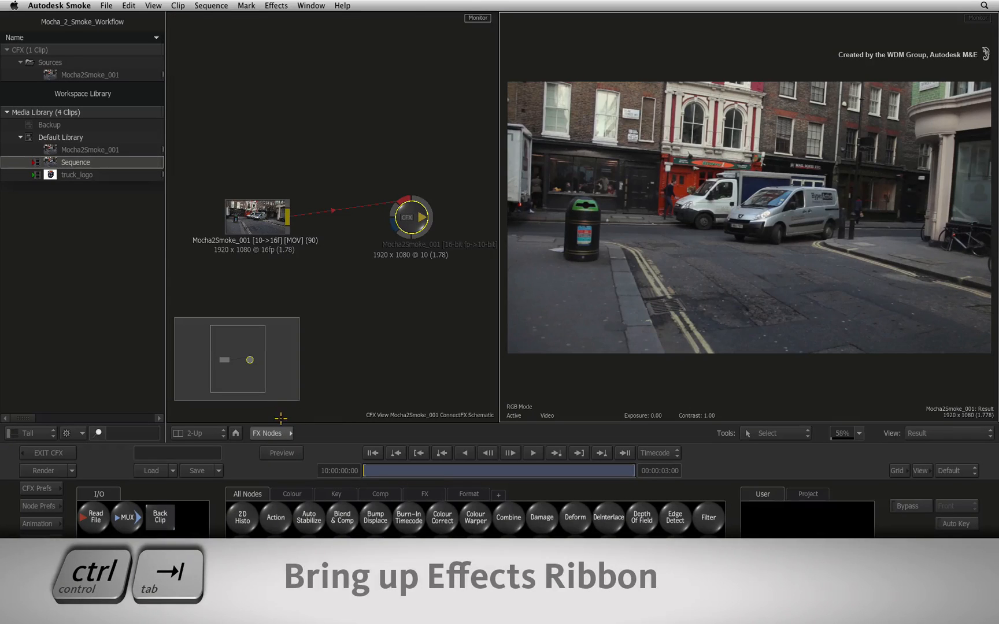
key(ctrl+tab)
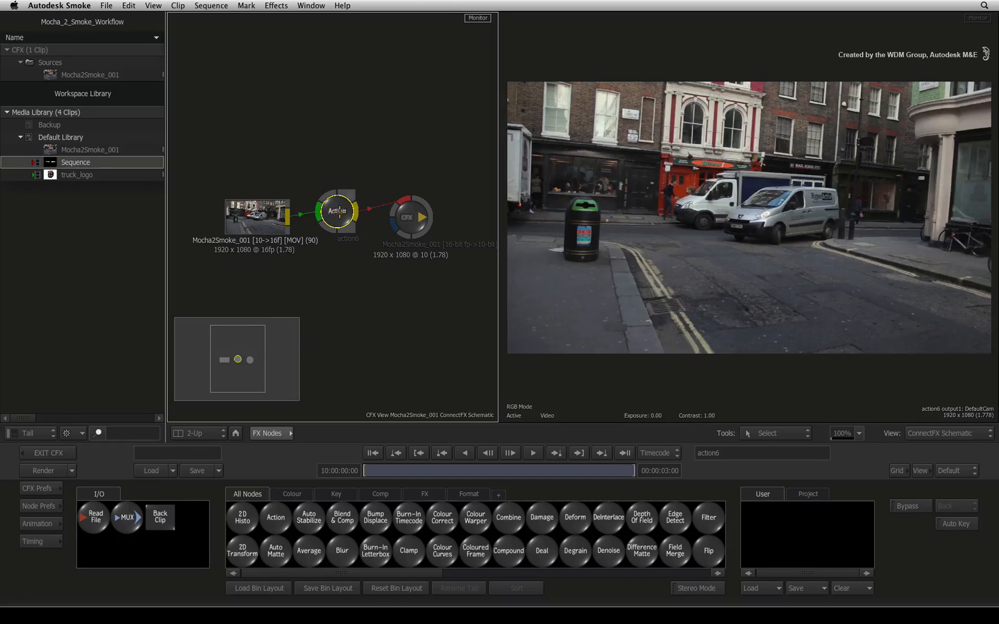
click(257, 215)
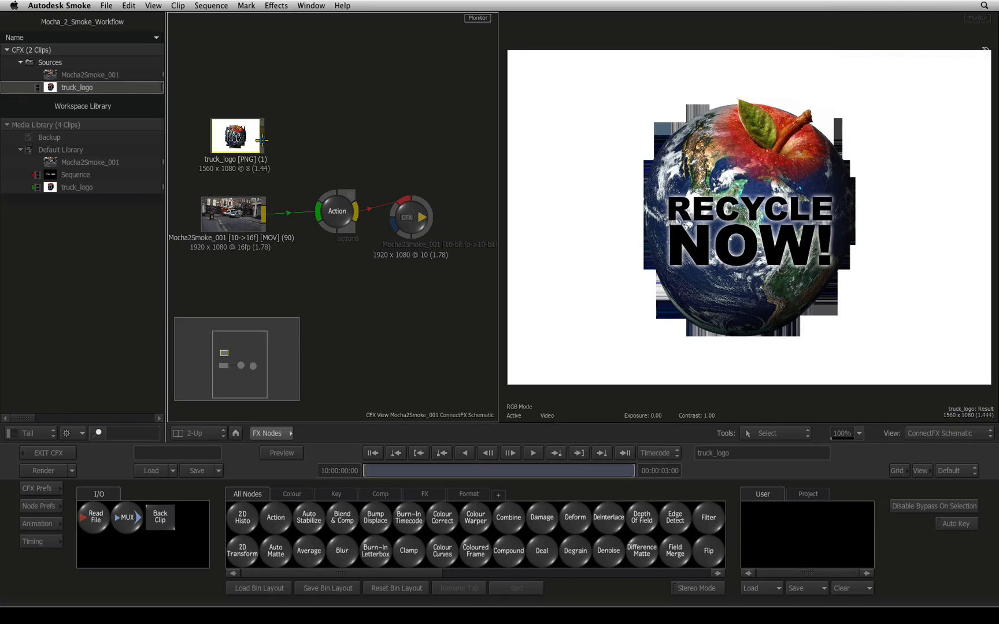
mouse_move(614, 222)
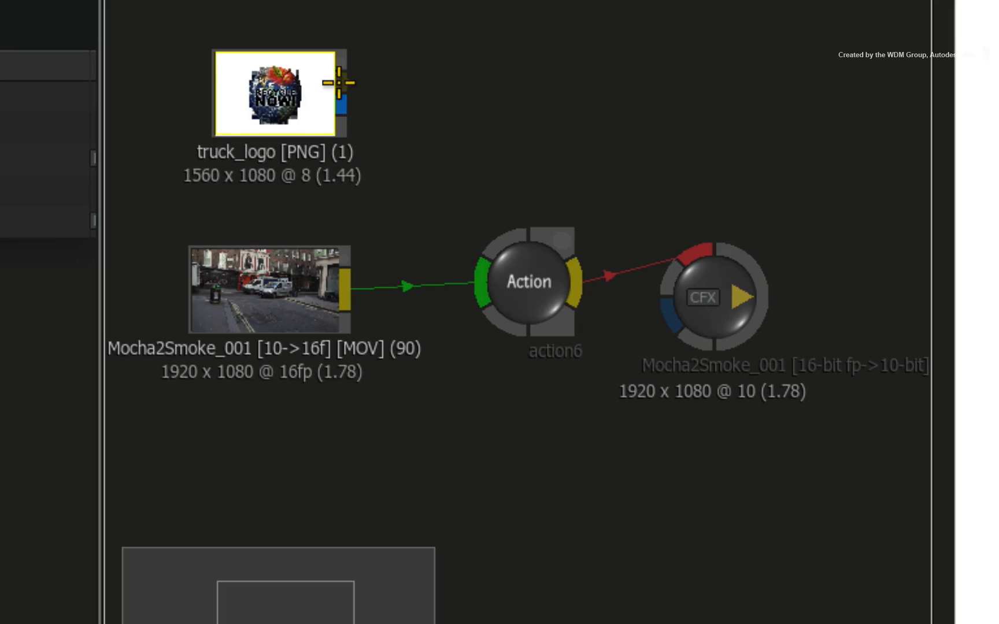
mouse_move(343, 152)
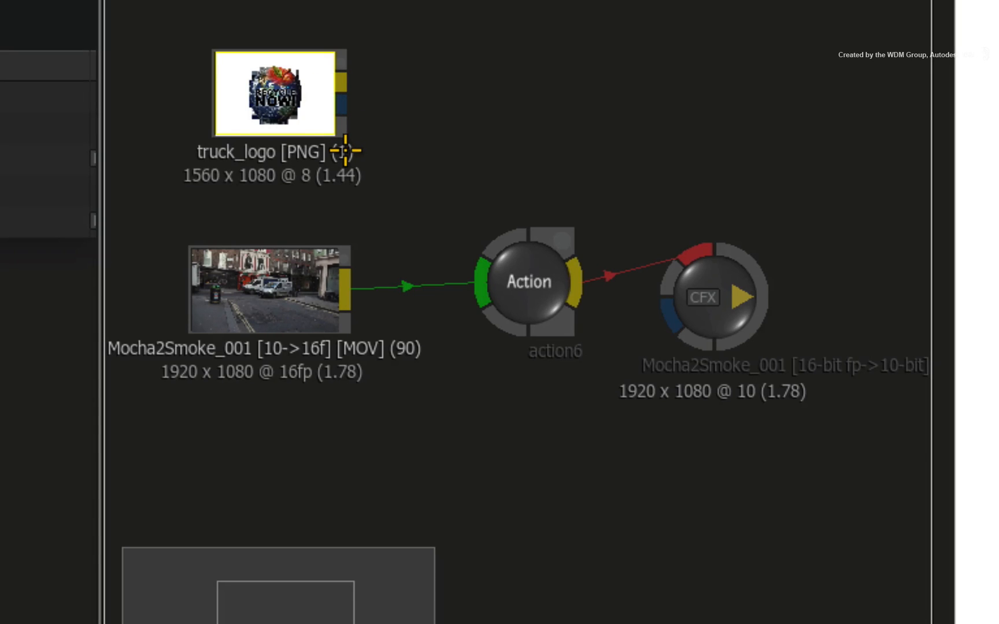
Step: Select the Action node and enter it for editing
click(527, 281)
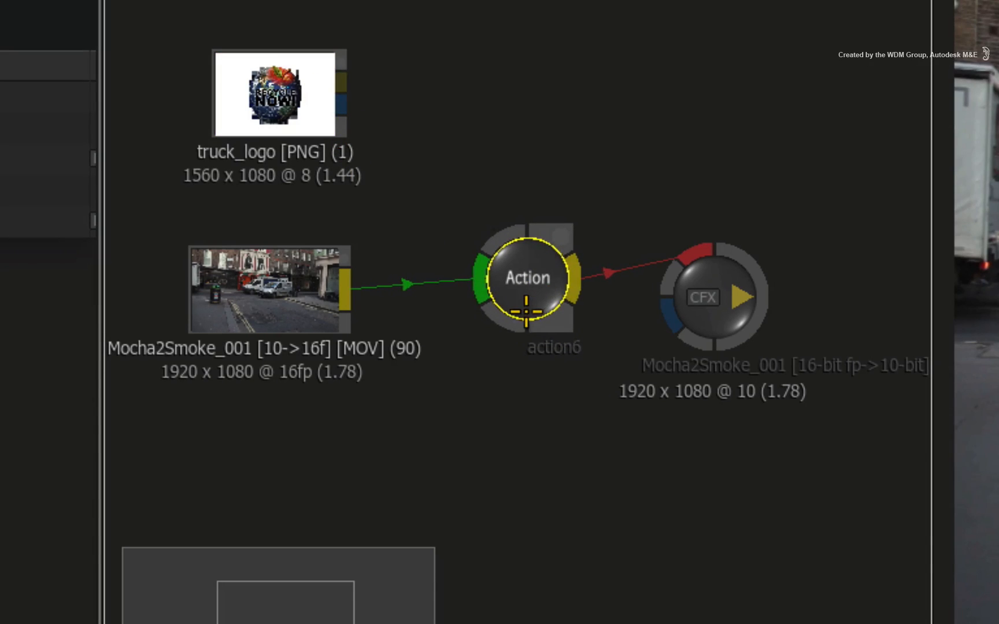
key(ctrl+n)
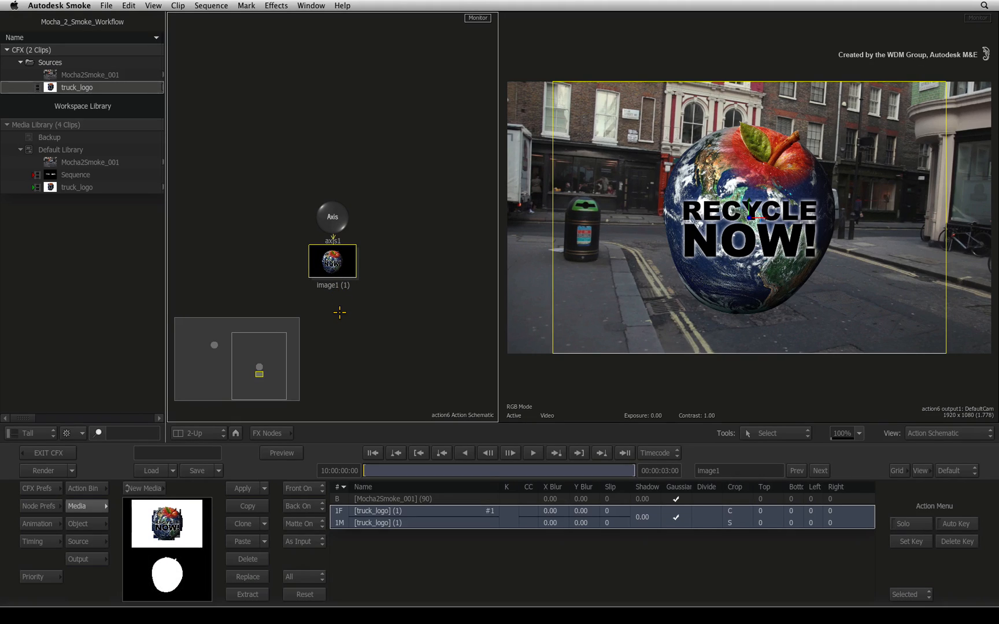
mouse_move(281, 206)
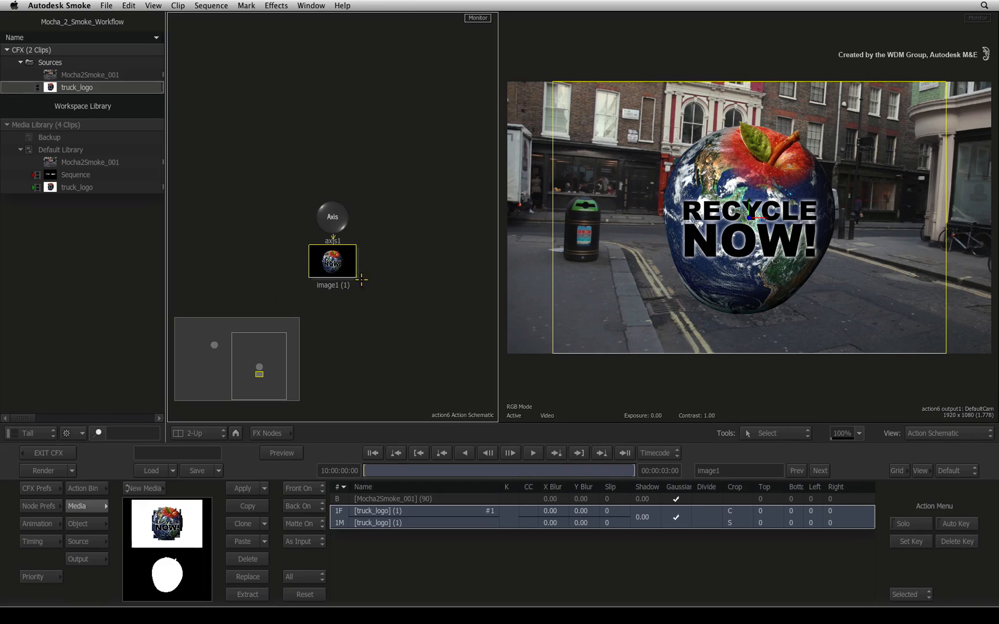
mouse_move(336, 319)
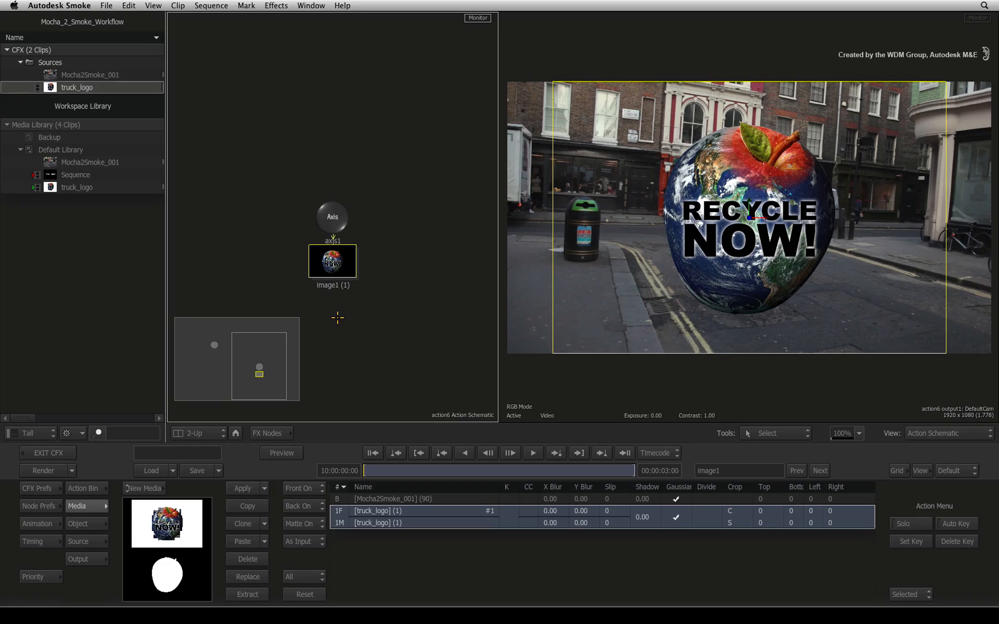
mouse_move(337, 308)
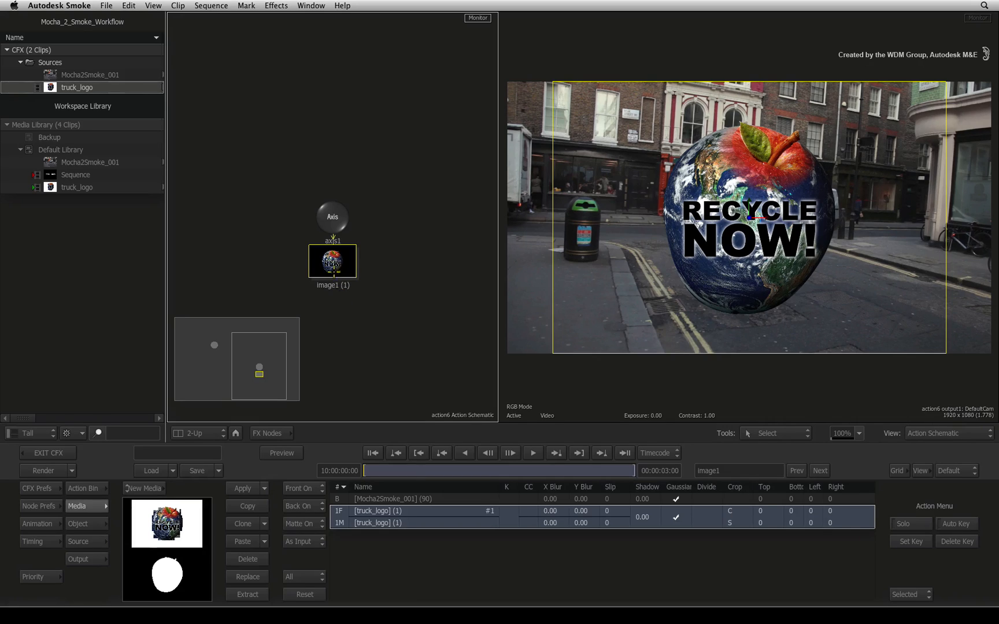
Step: Select the logo's axis and switch its image surface filtering from Flat to Bilinear
click(332, 217)
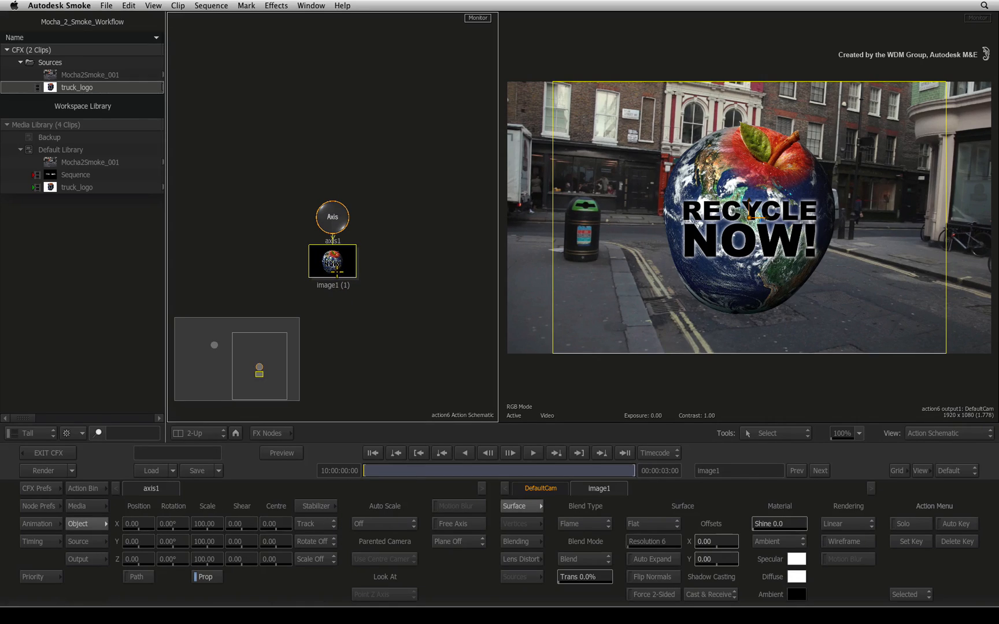
mouse_move(659, 501)
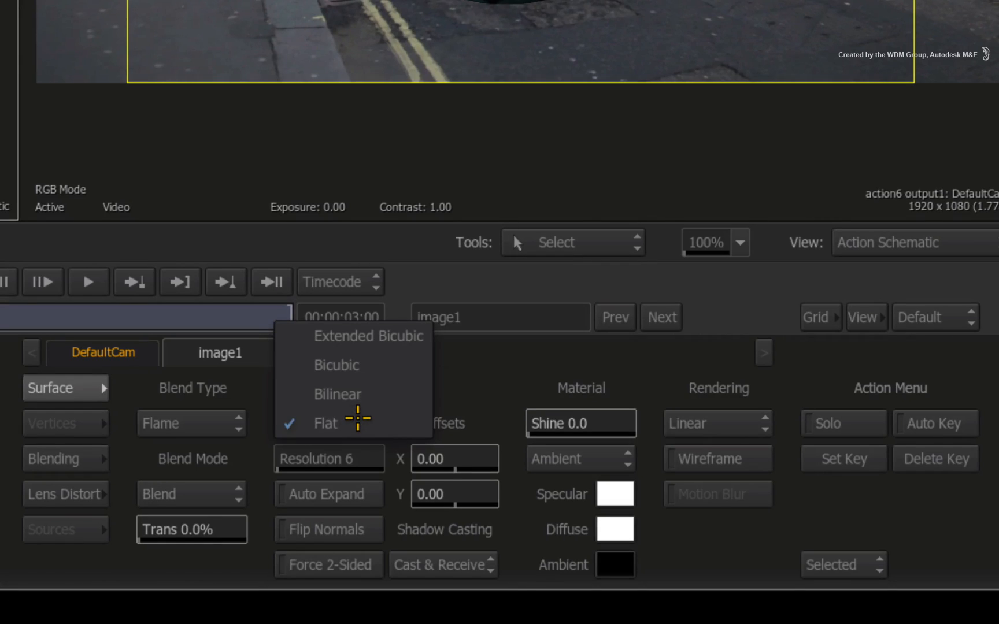
click(338, 394)
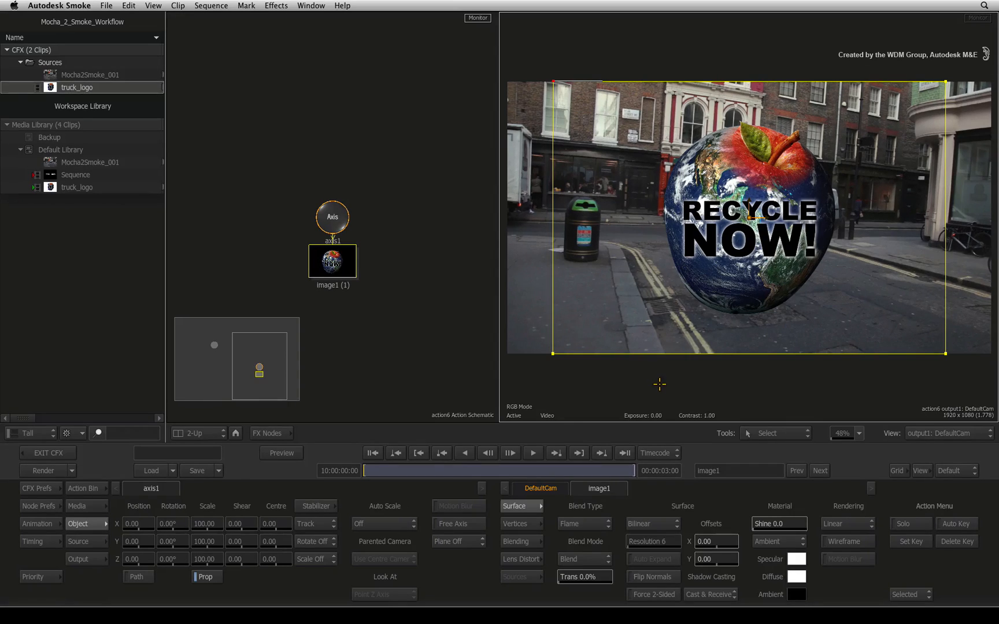
click(522, 524)
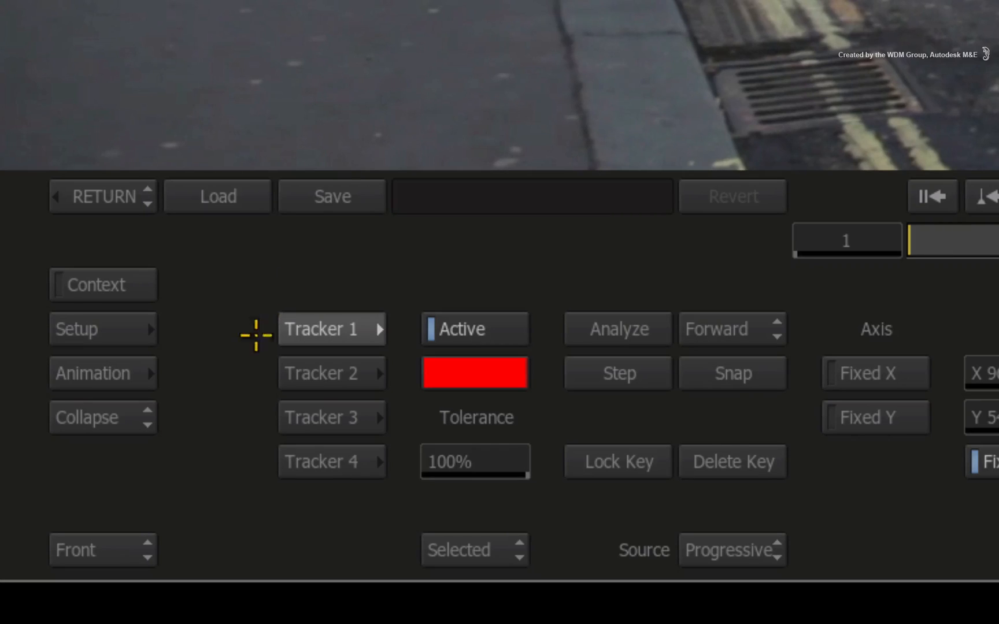
click(330, 372)
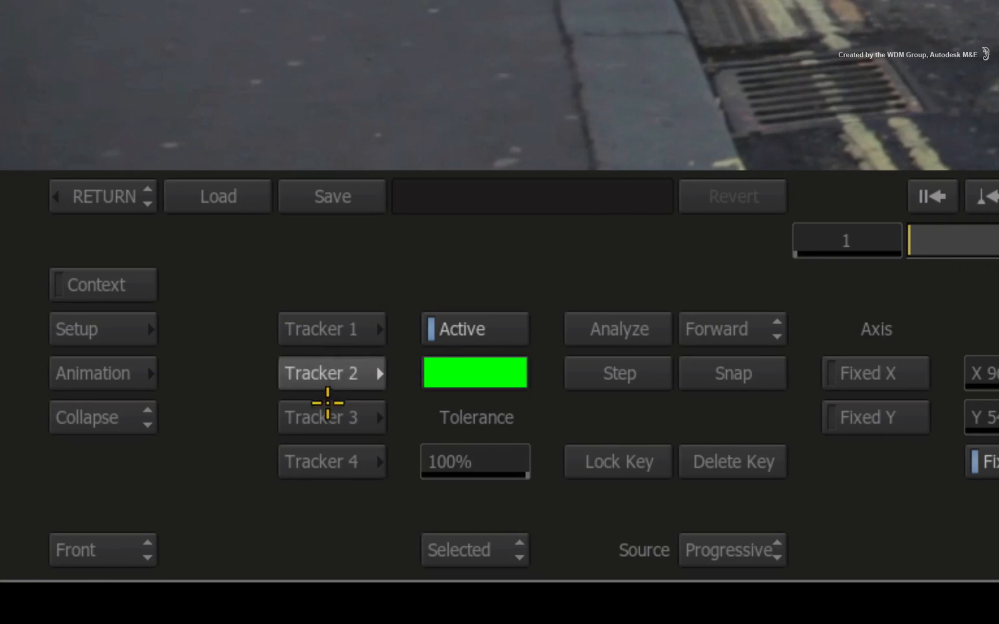
click(330, 329)
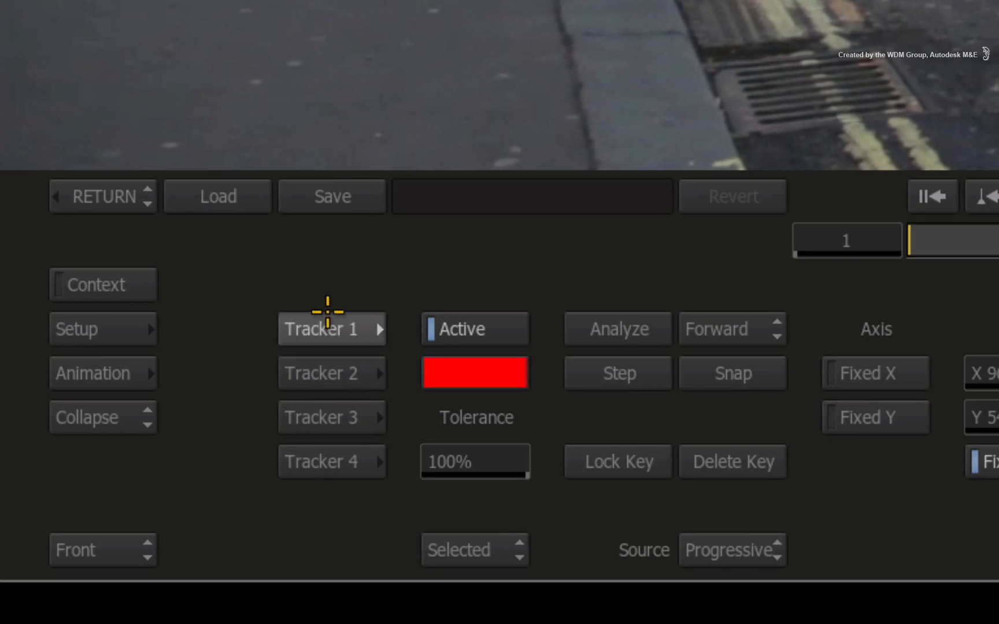
mouse_move(332, 265)
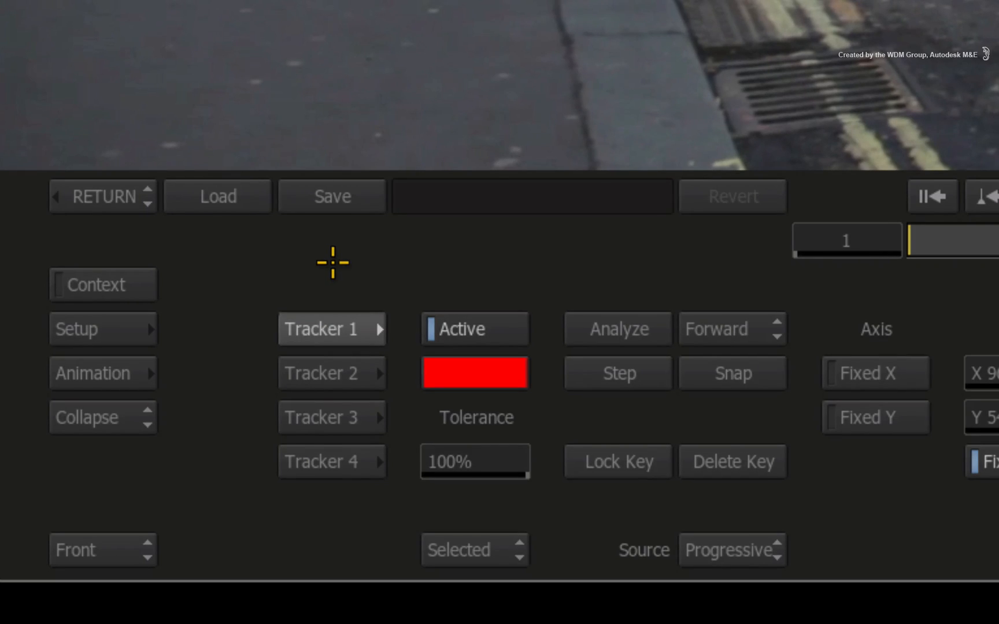
mouse_move(280, 503)
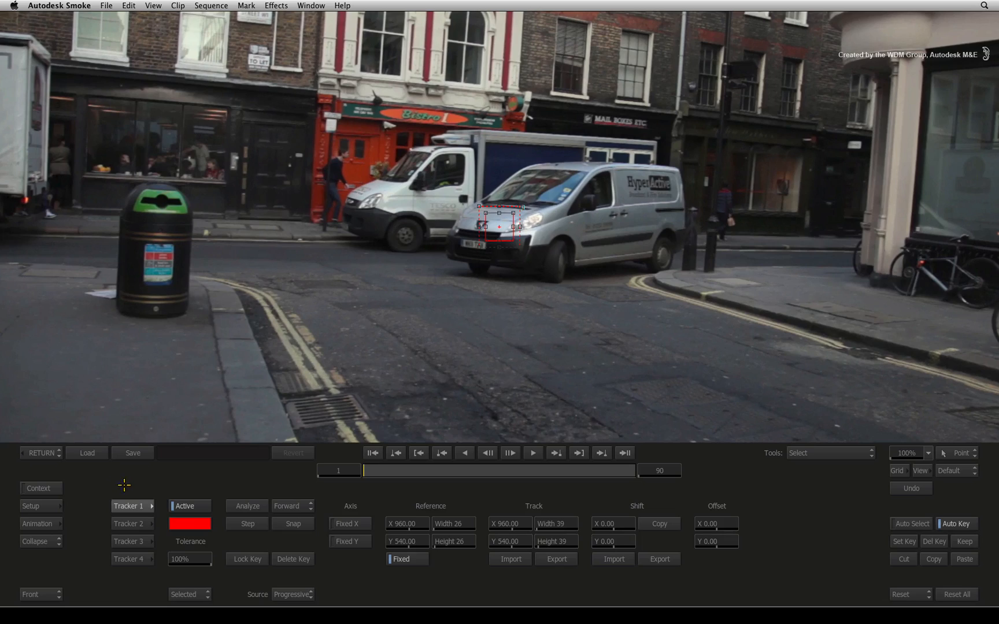
Step: Bring up the Load Stabilizer browser at the project's stabilizer directory
click(85, 452)
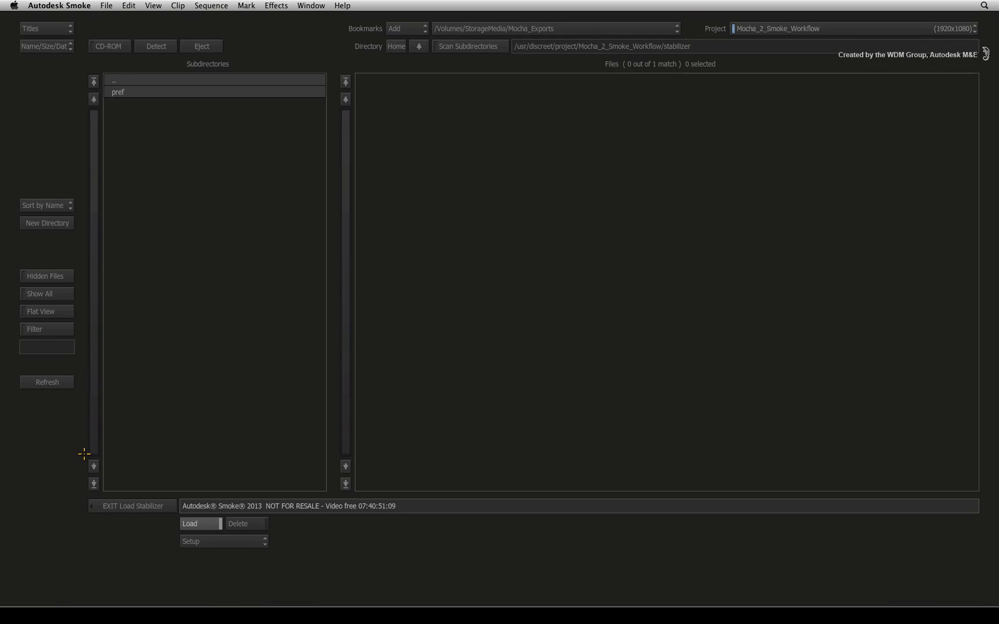
mouse_move(488, 29)
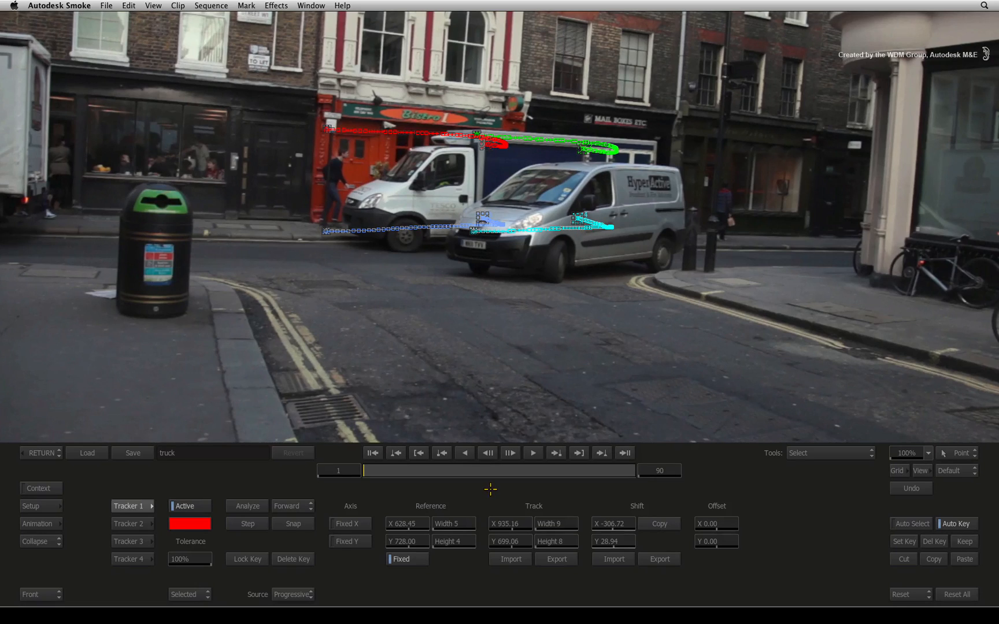
mouse_move(291, 543)
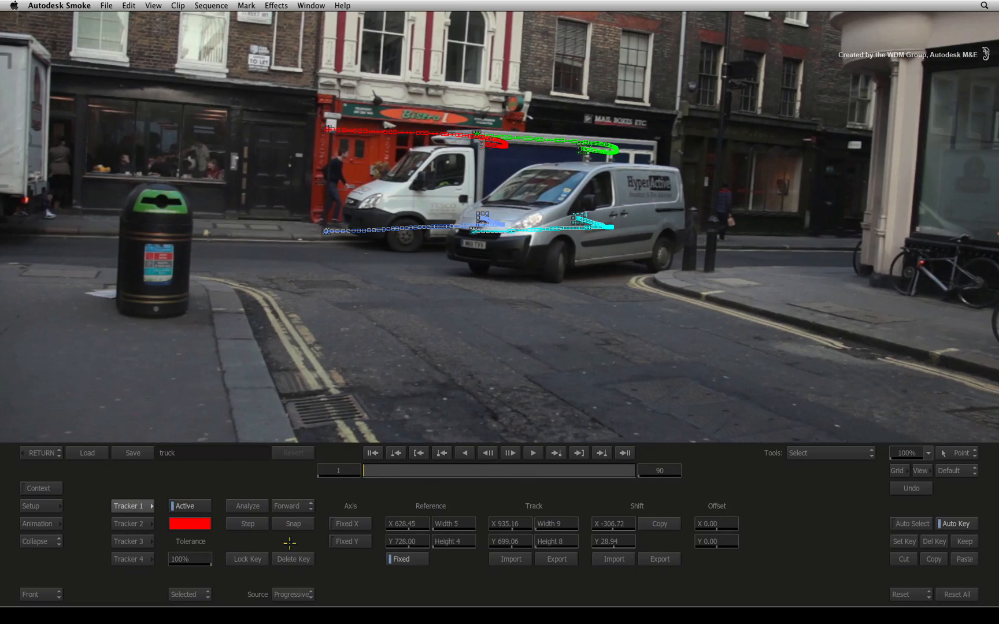
mouse_move(49, 468)
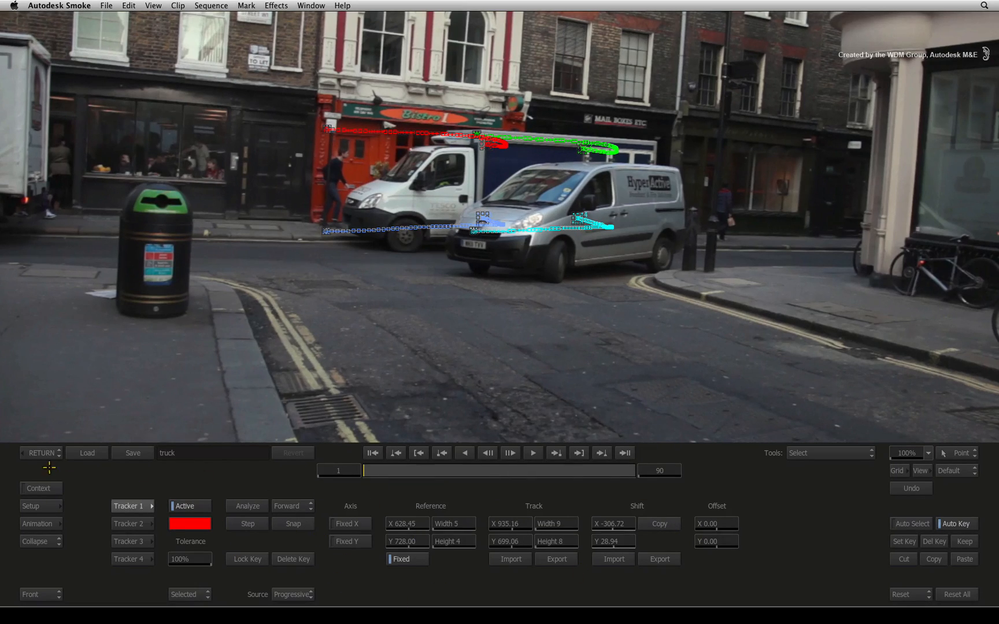